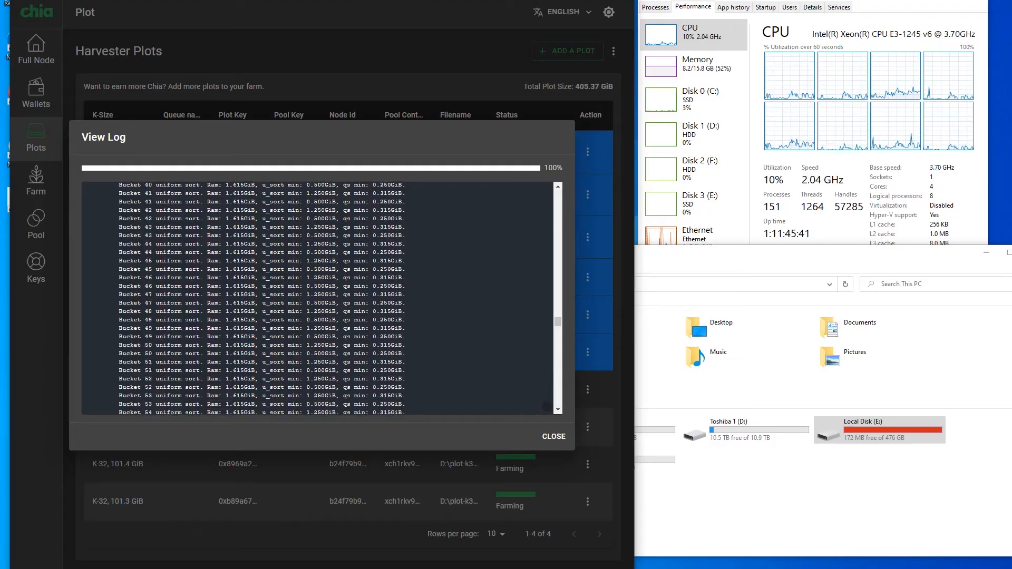
# - Close the plot log and remove the queued plot from the plotting queue
pyautogui.scroll(-3)
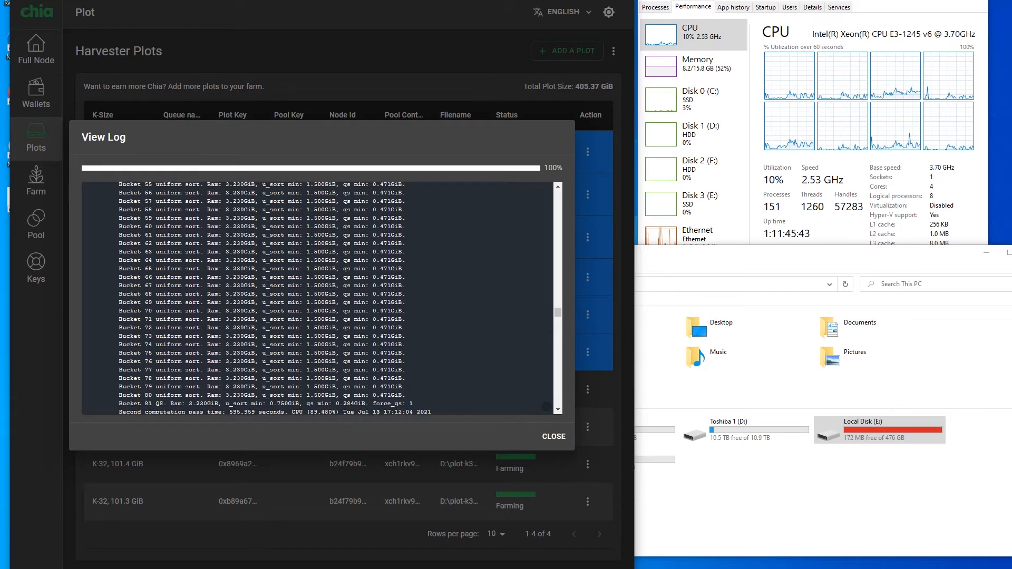
pyautogui.scroll(-3)
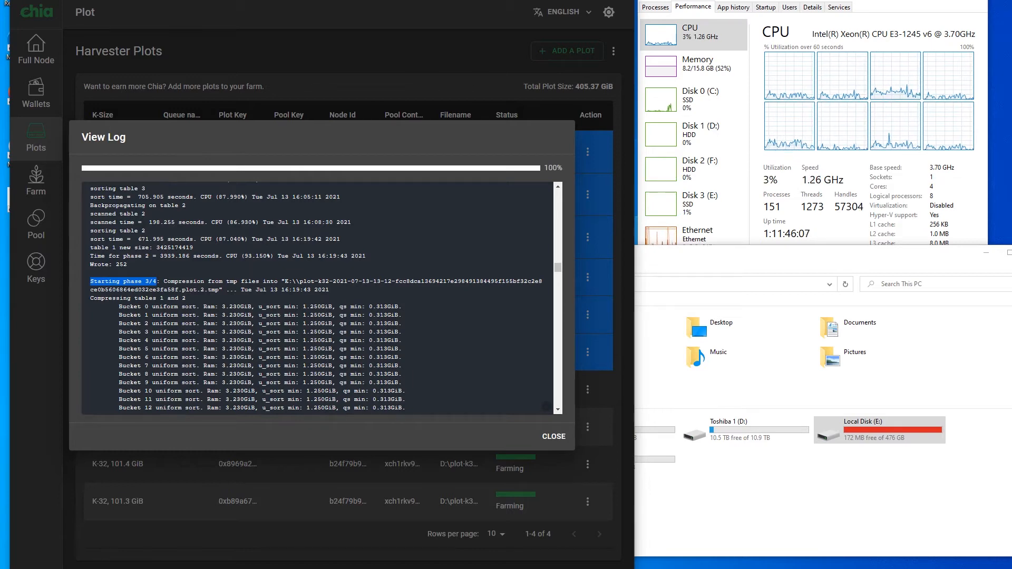
pyautogui.click(551, 437)
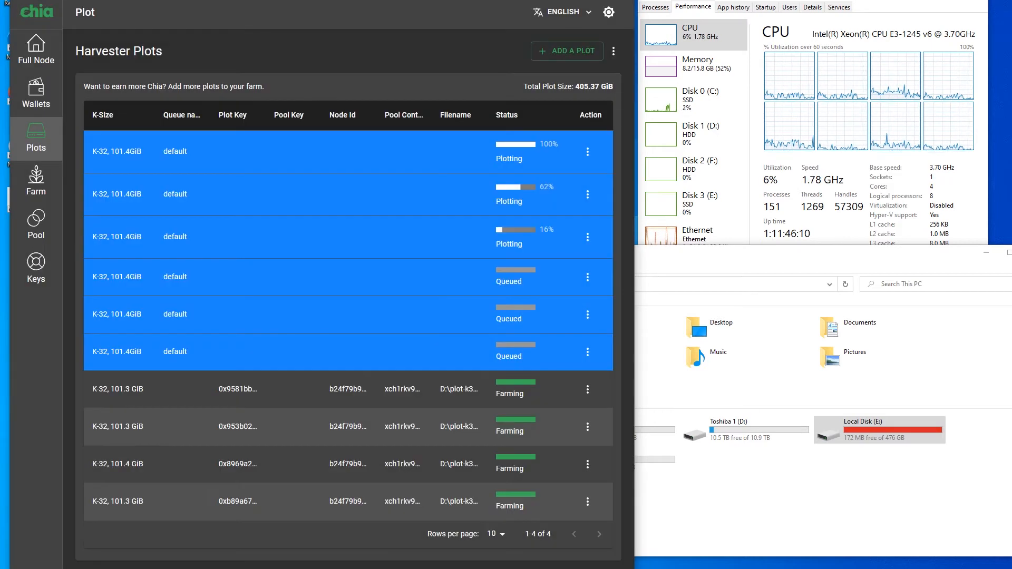
pyautogui.click(588, 352)
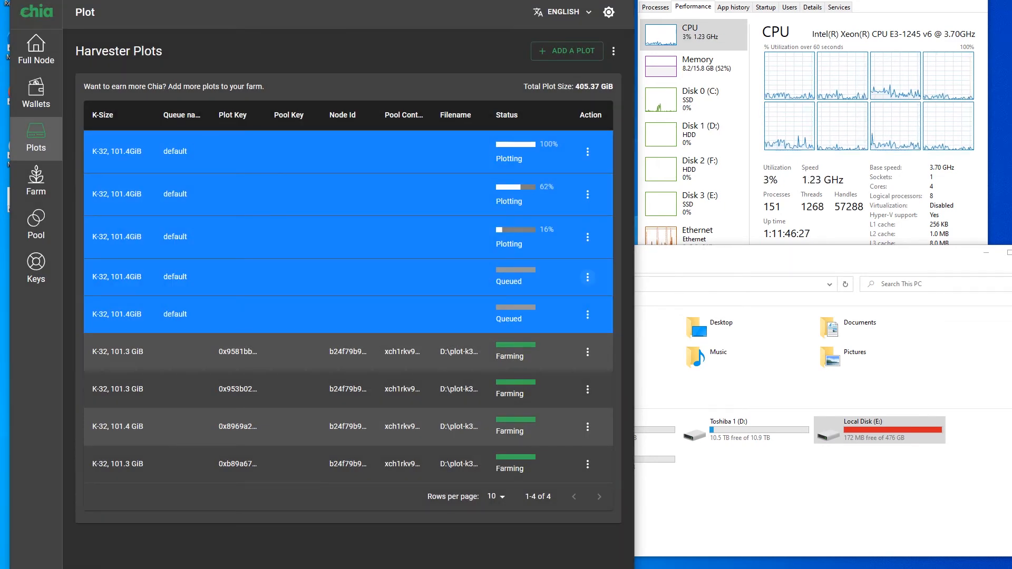
# - Delete the stalled 16% plot via its Action menu and confirm with DELETE
pyautogui.click(586, 236)
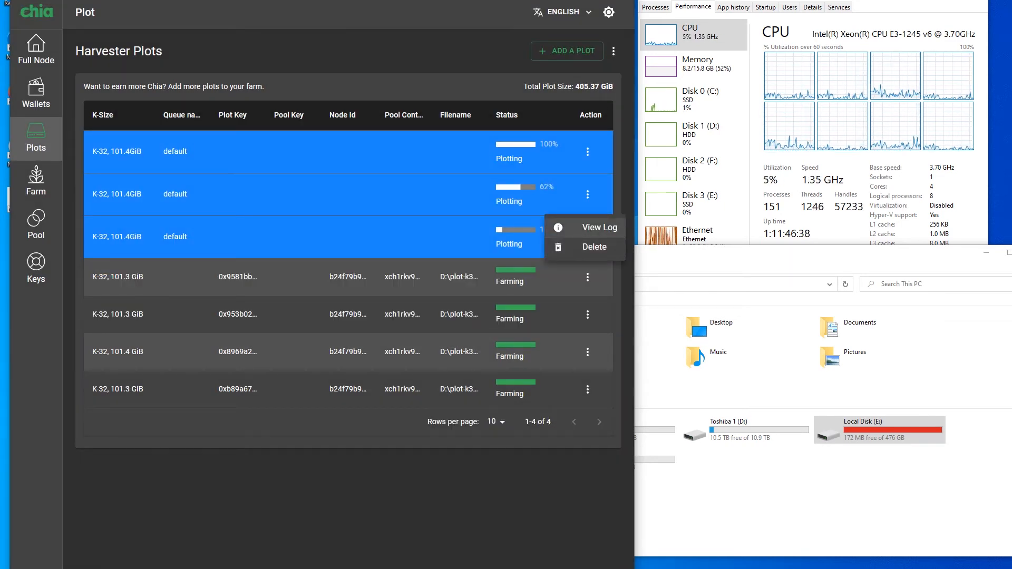
pyautogui.click(593, 247)
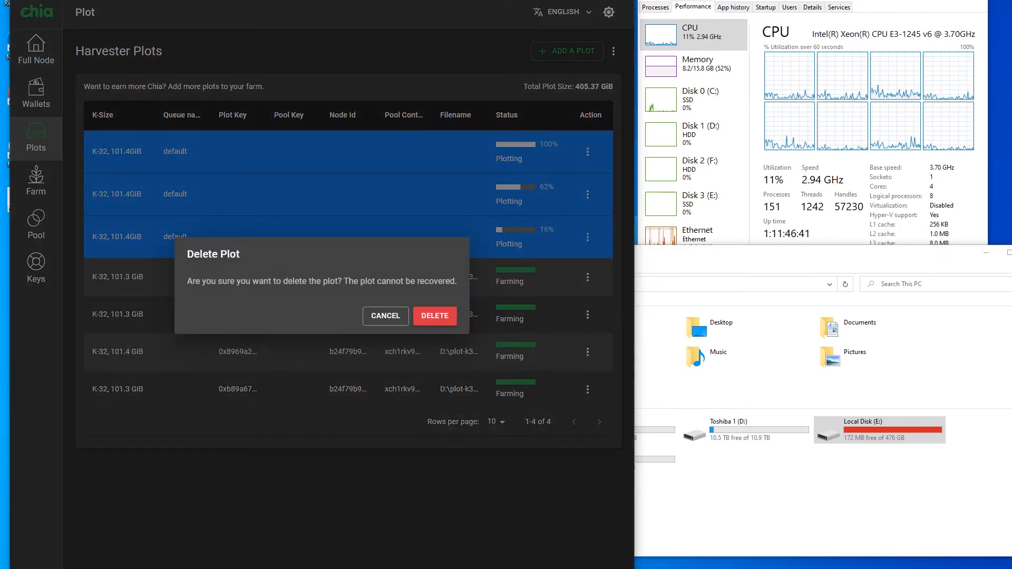
pyautogui.click(384, 315)
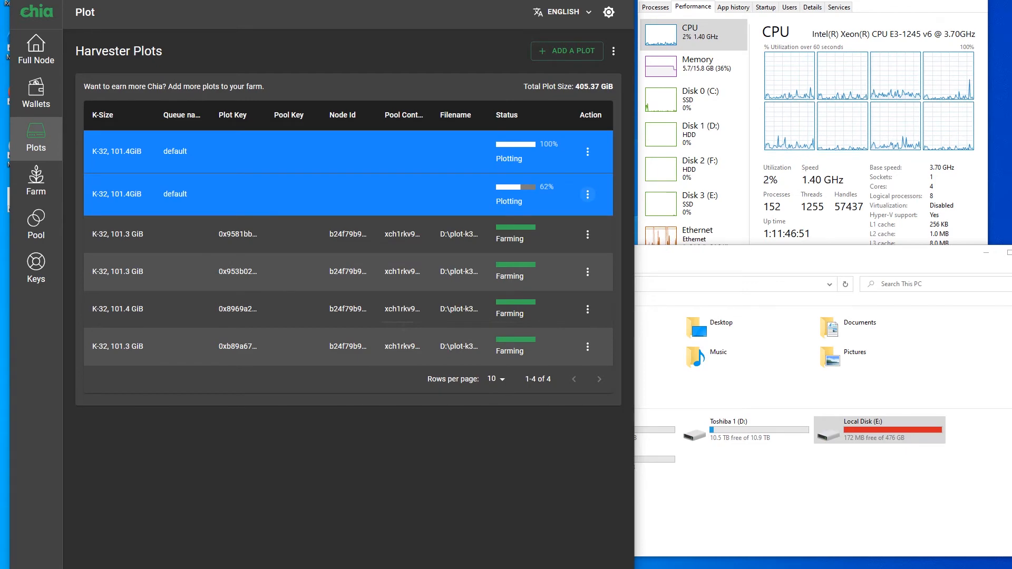
pyautogui.click(587, 194)
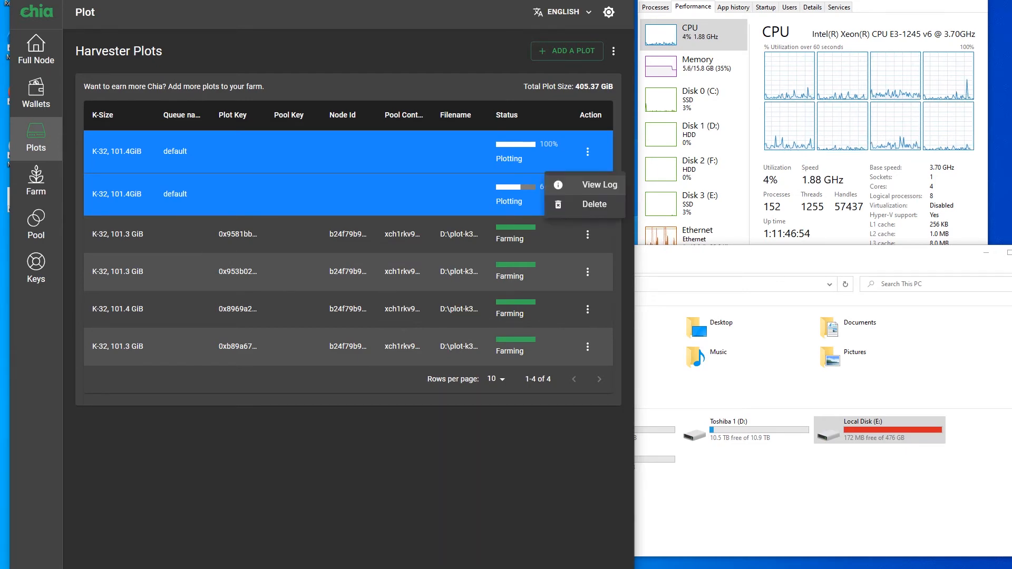
pyautogui.click(600, 185)
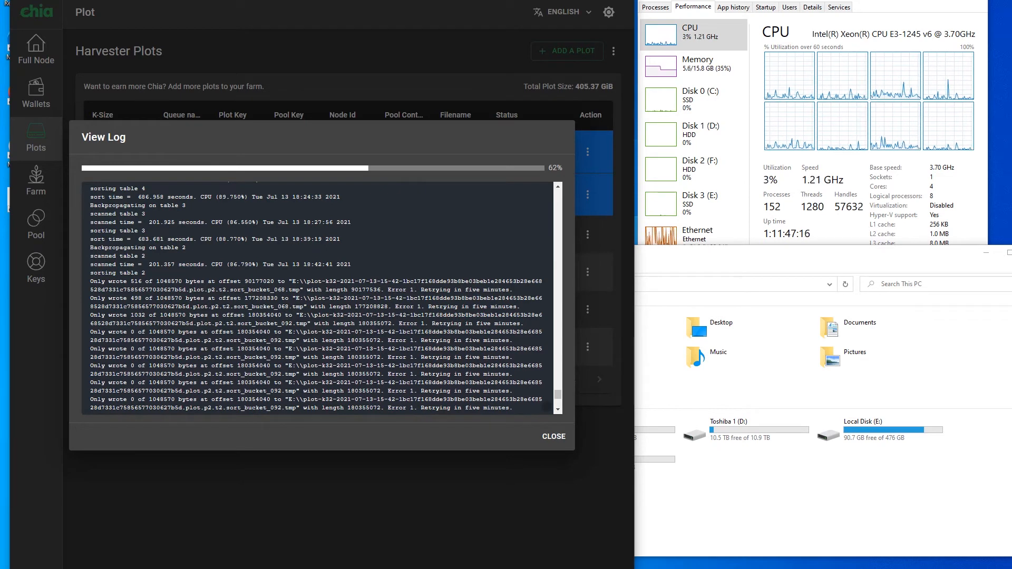
pyautogui.click(551, 436)
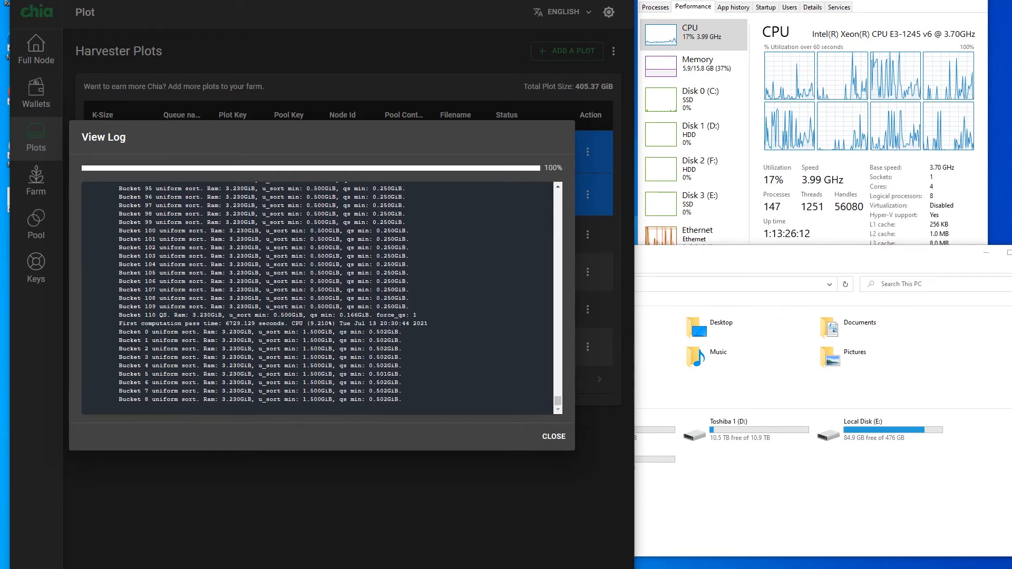
pyautogui.scroll(-3)
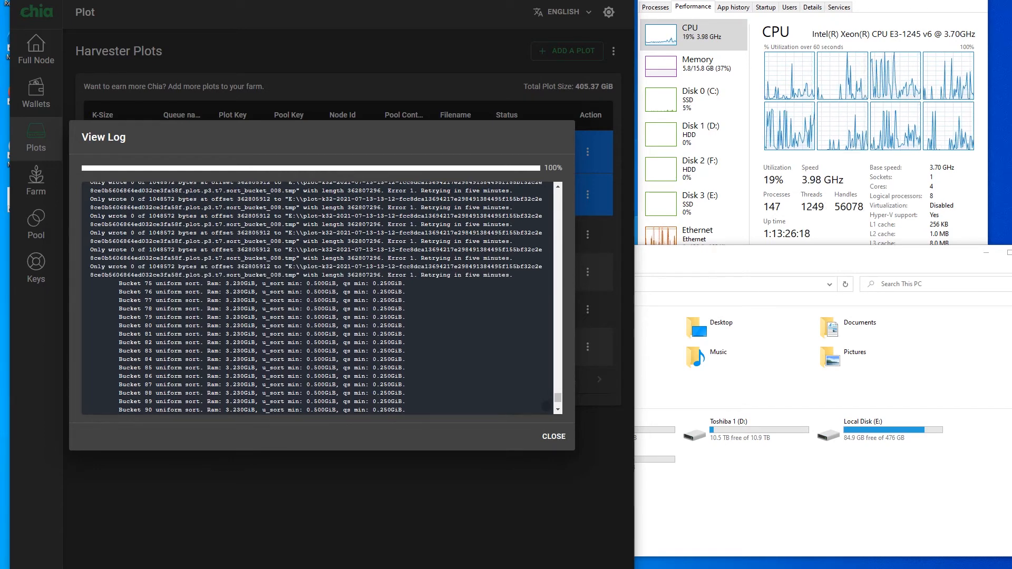
pyautogui.scroll(-3)
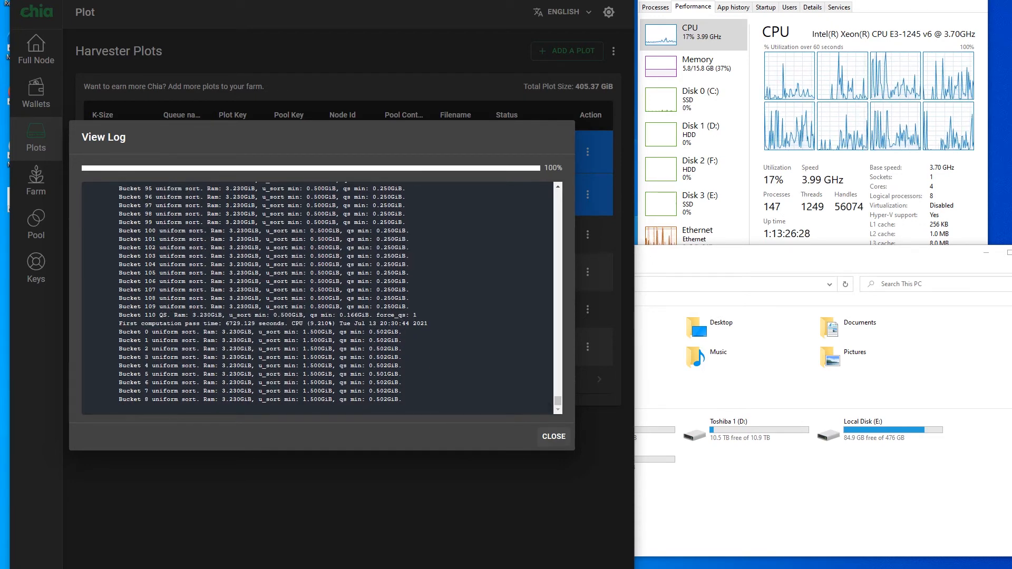
pyautogui.click(552, 436)
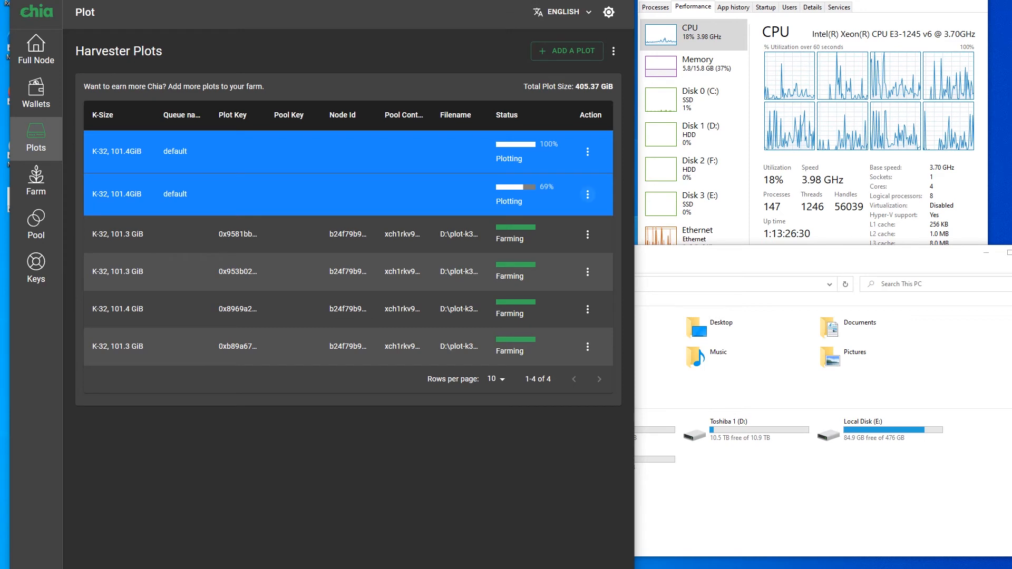